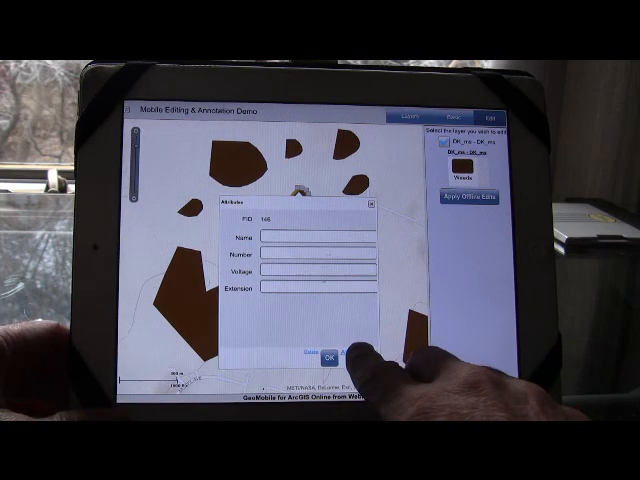
- Save the feature's attribute form and select a photo to attach in the Attachments panel
{"action": "left_click", "coordinate": [334, 356]}
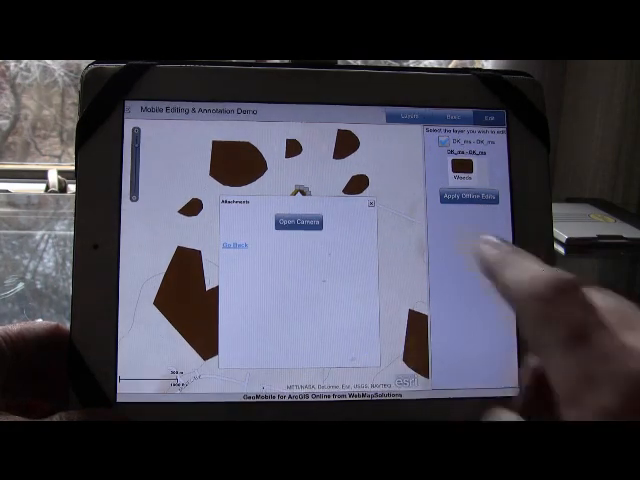
{"action": "left_click", "coordinate": [300, 220]}
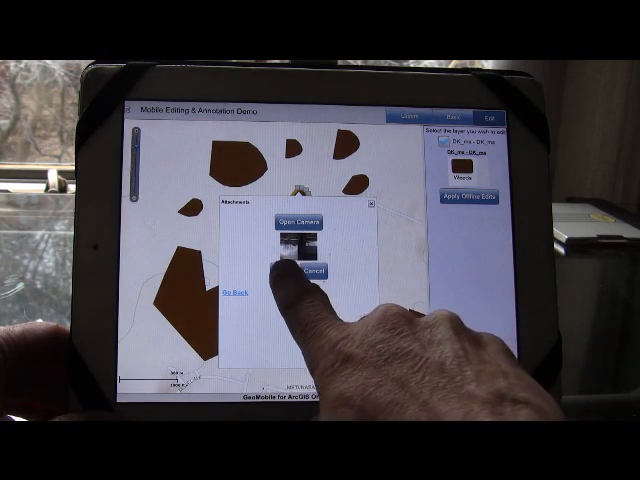
{"action": "left_click", "coordinate": [312, 272]}
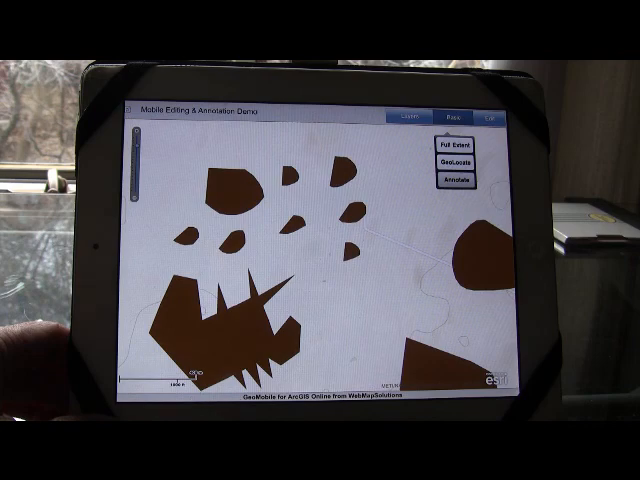
- Choose Annotate from the toolbar's Add Feature / Edit / Annotate options
{"action": "left_click", "coordinate": [458, 176]}
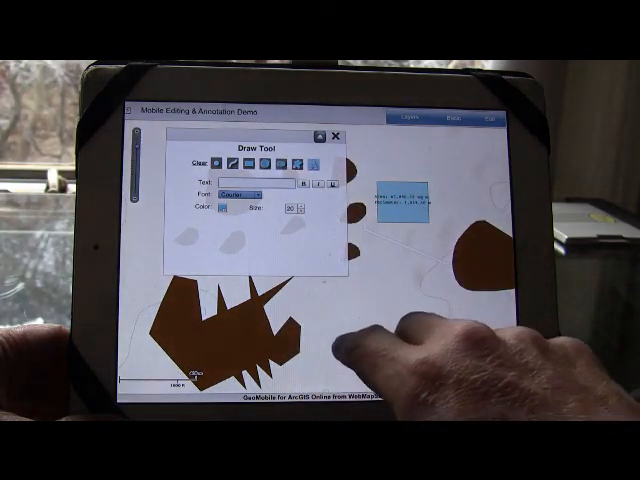
- Begin editing the Text field of the placed annotation note in the Draw Tool
{"action": "left_click", "coordinate": [270, 186]}
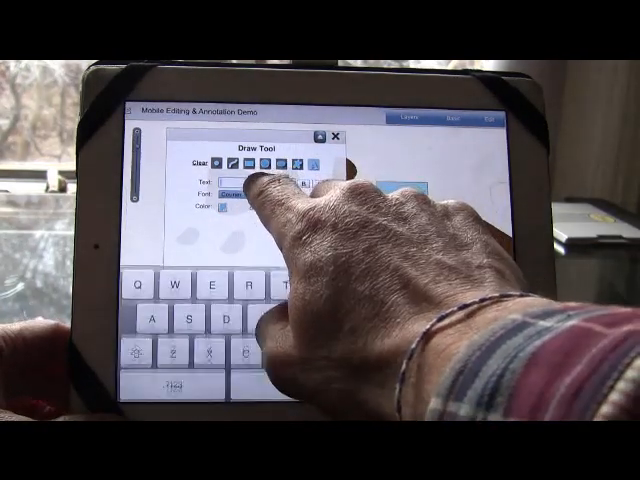